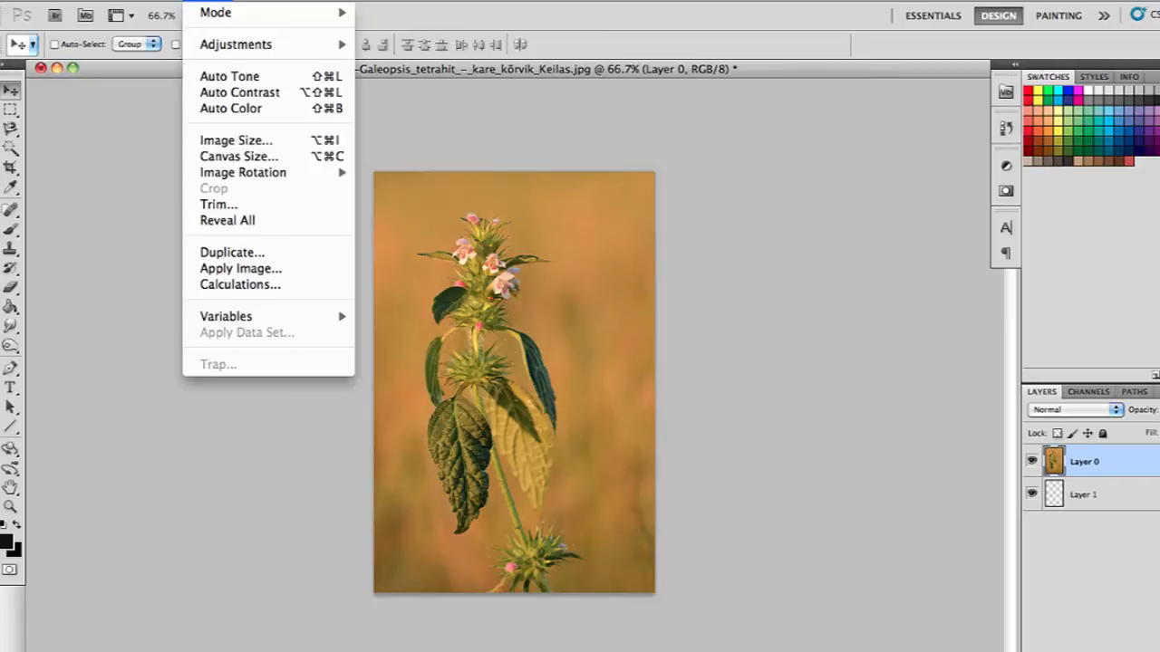
pyautogui.moveTo(243, 173)
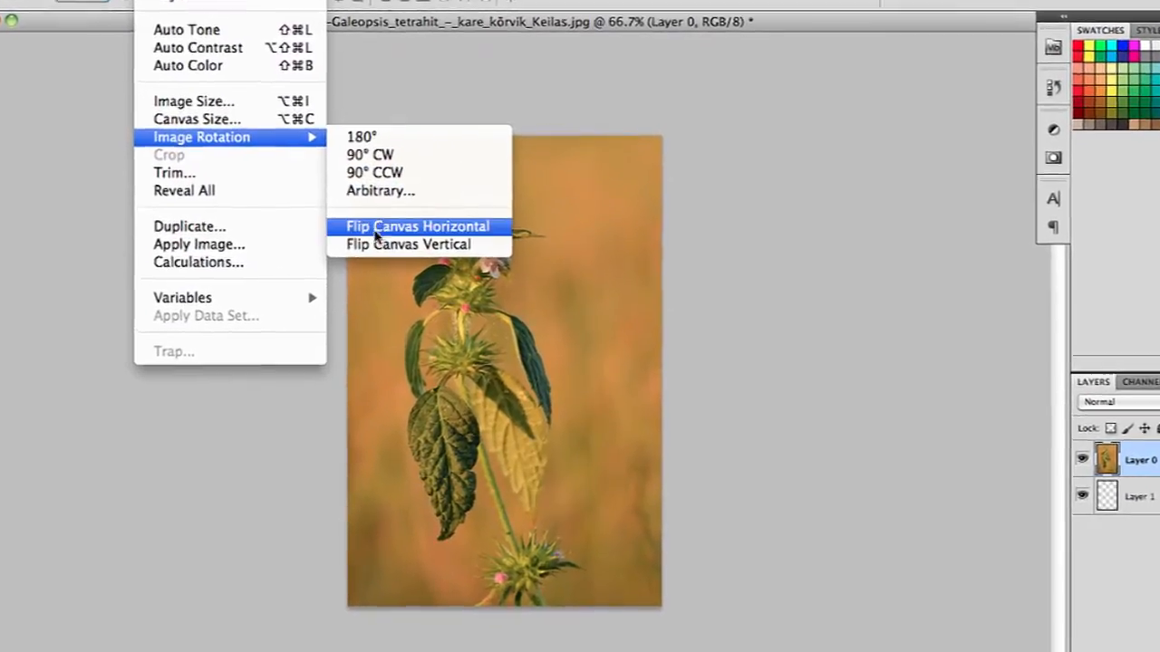
# - Flip the whole canvas horizontally via Image Rotation, mirroring the flower left to right
pyautogui.click(410, 243)
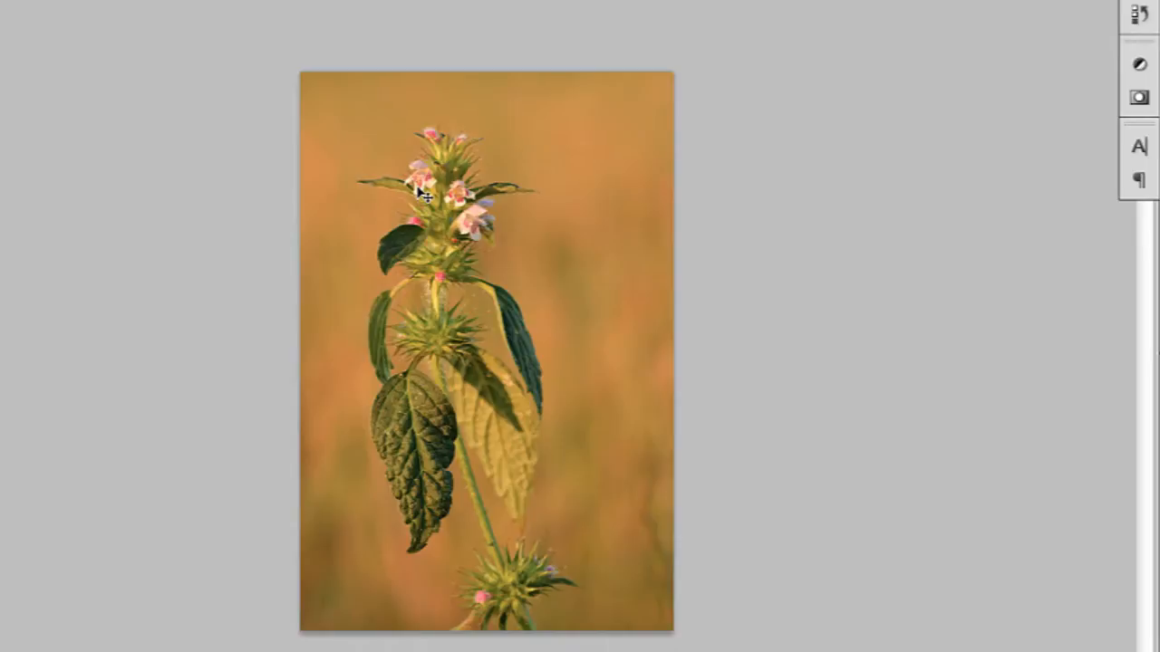
pyautogui.moveTo(764, 410)
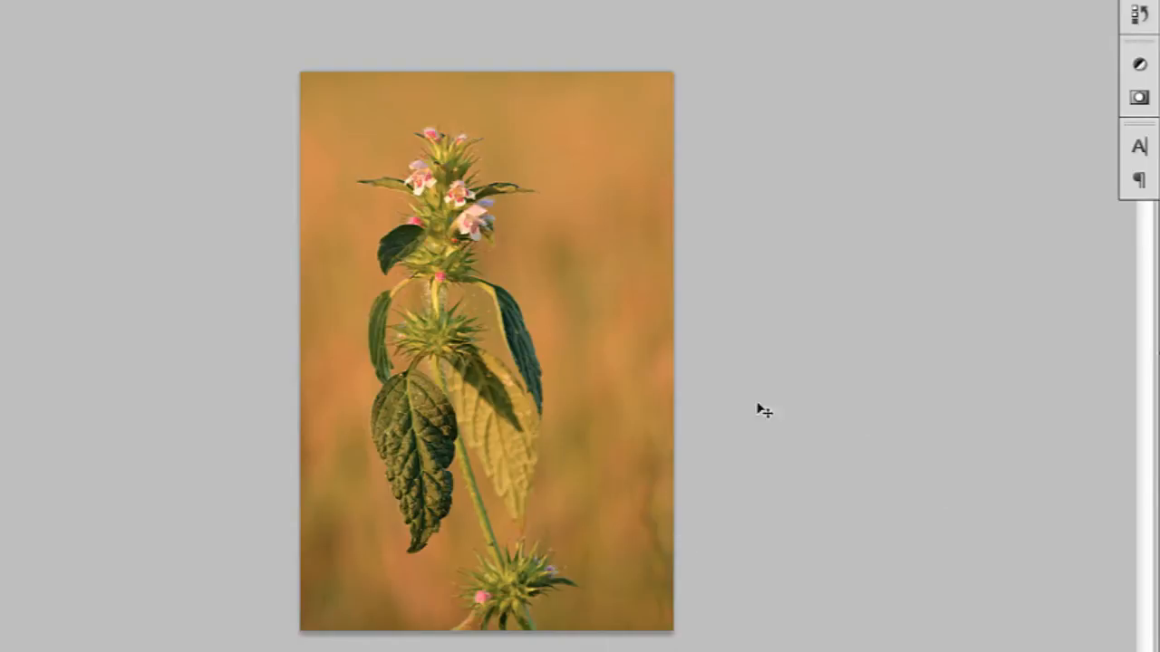
pyautogui.moveTo(1156, 464)
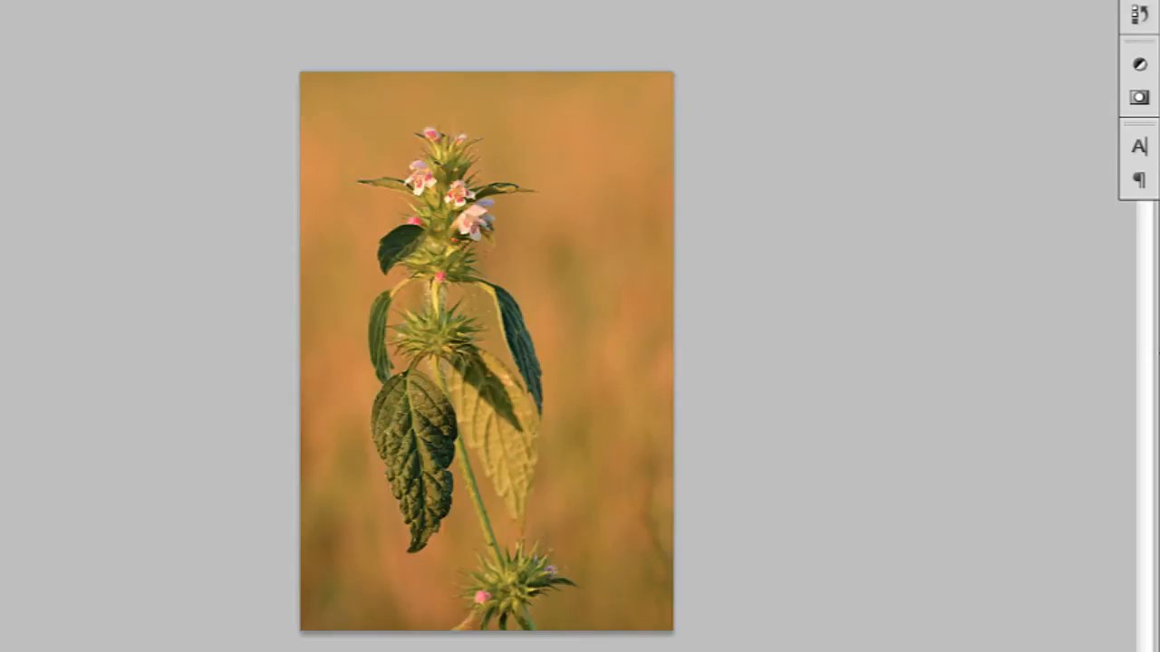
# - Flip the flower layer vertically with Edit > Transform so the plant hangs upside down
pyautogui.click(60, 326)
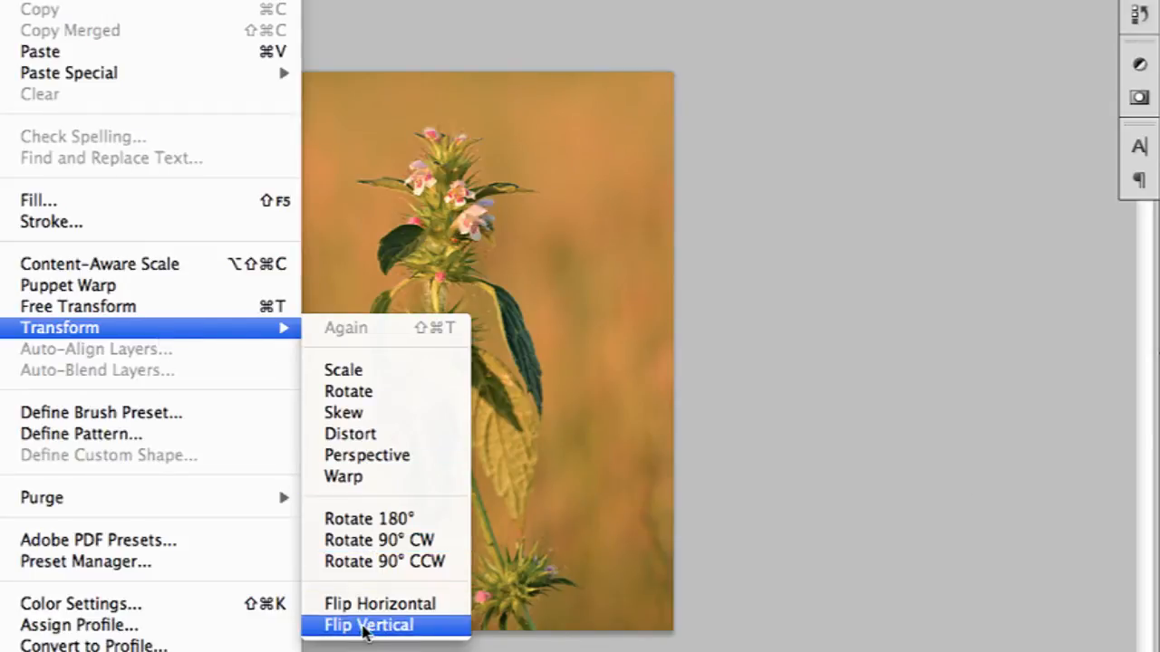
pyautogui.click(368, 626)
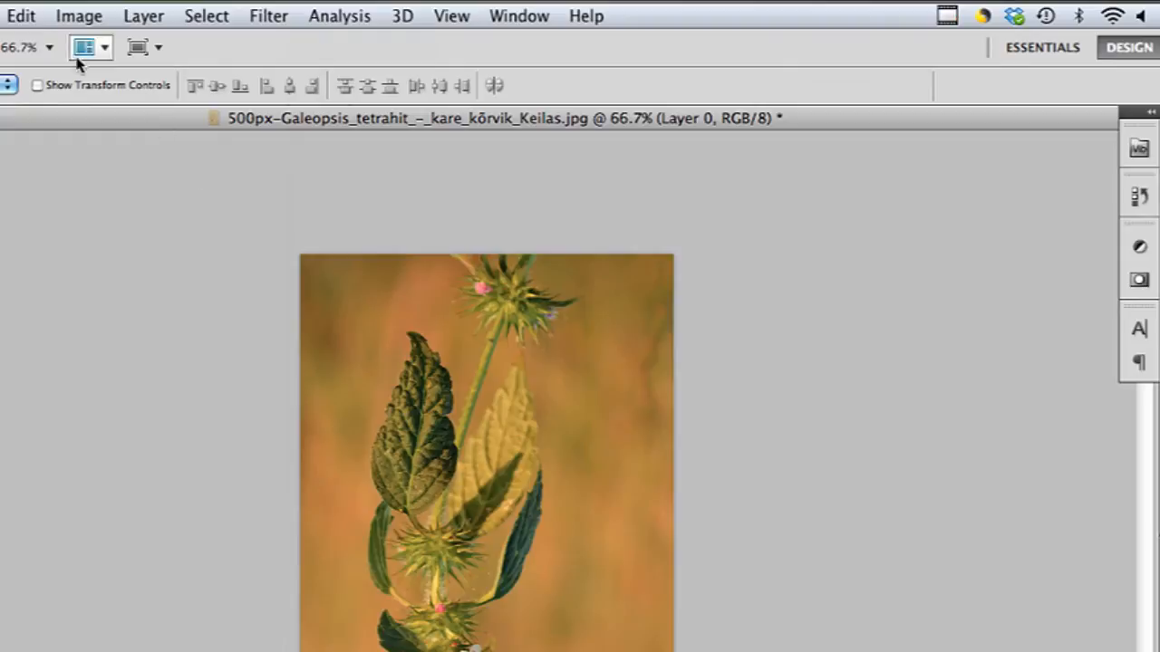
# - Start a Distort then switch to Free Transform, tilting the flower layer about 2 degrees clockwise
pyautogui.click(20, 15)
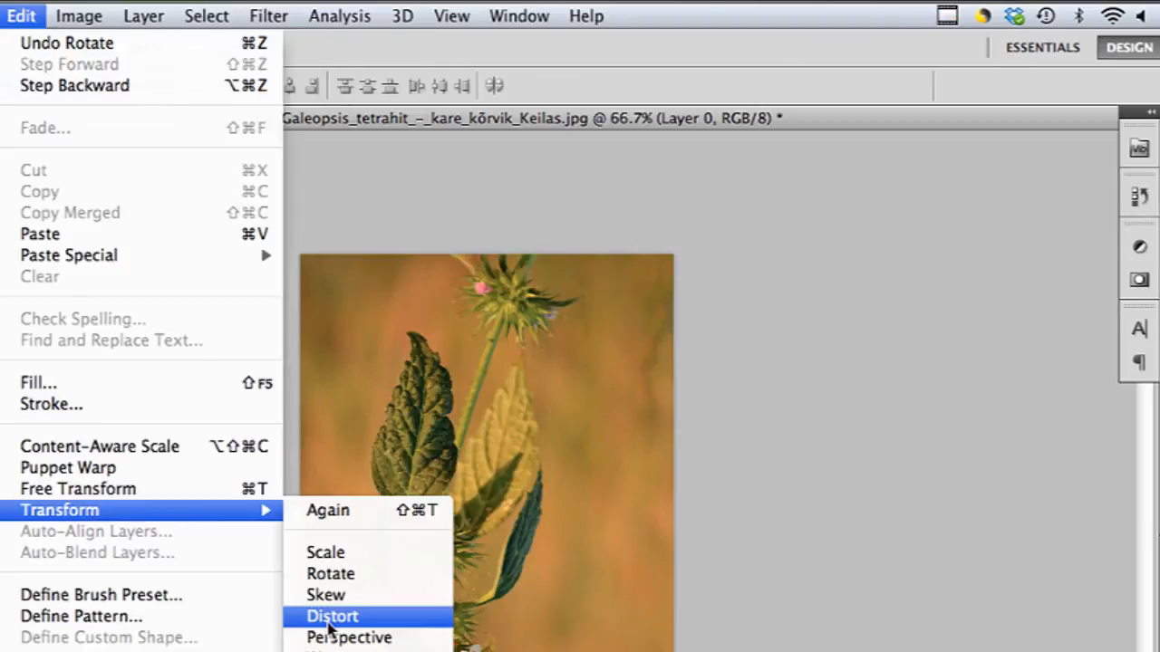
pyautogui.click(333, 616)
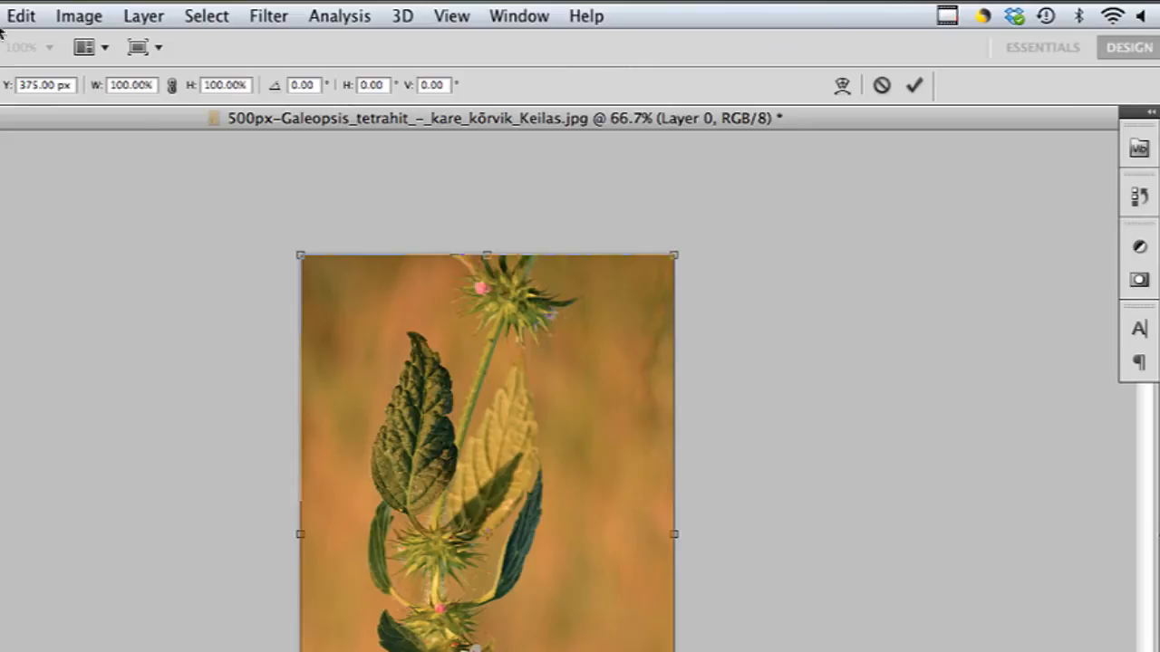
pyautogui.click(20, 15)
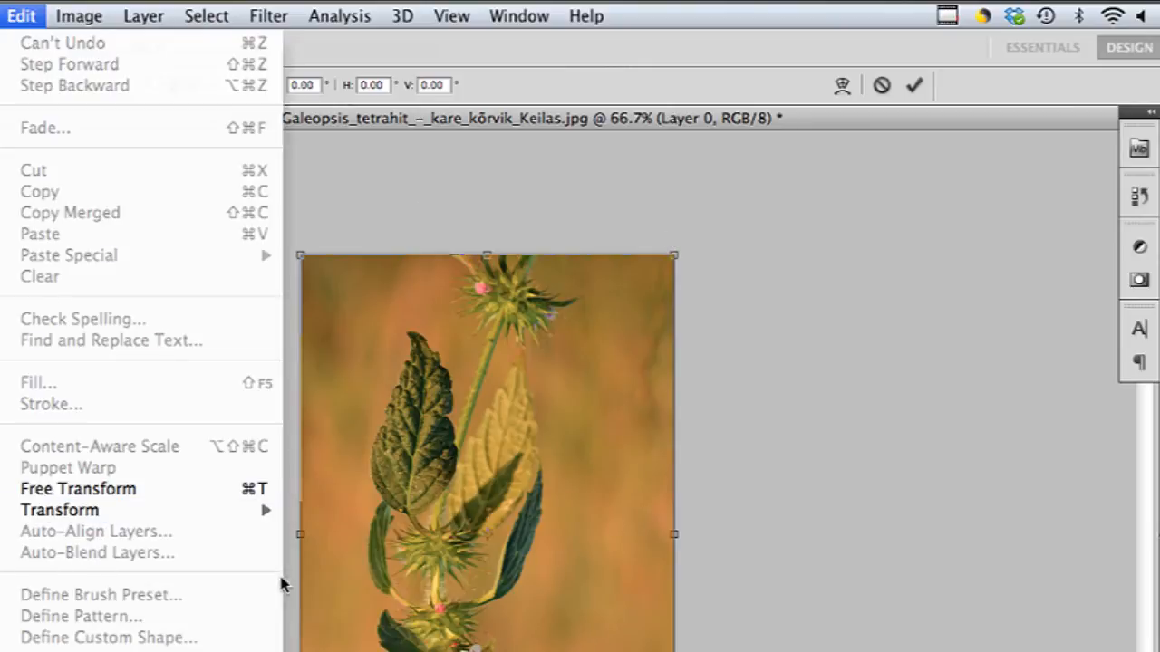
pyautogui.click(78, 489)
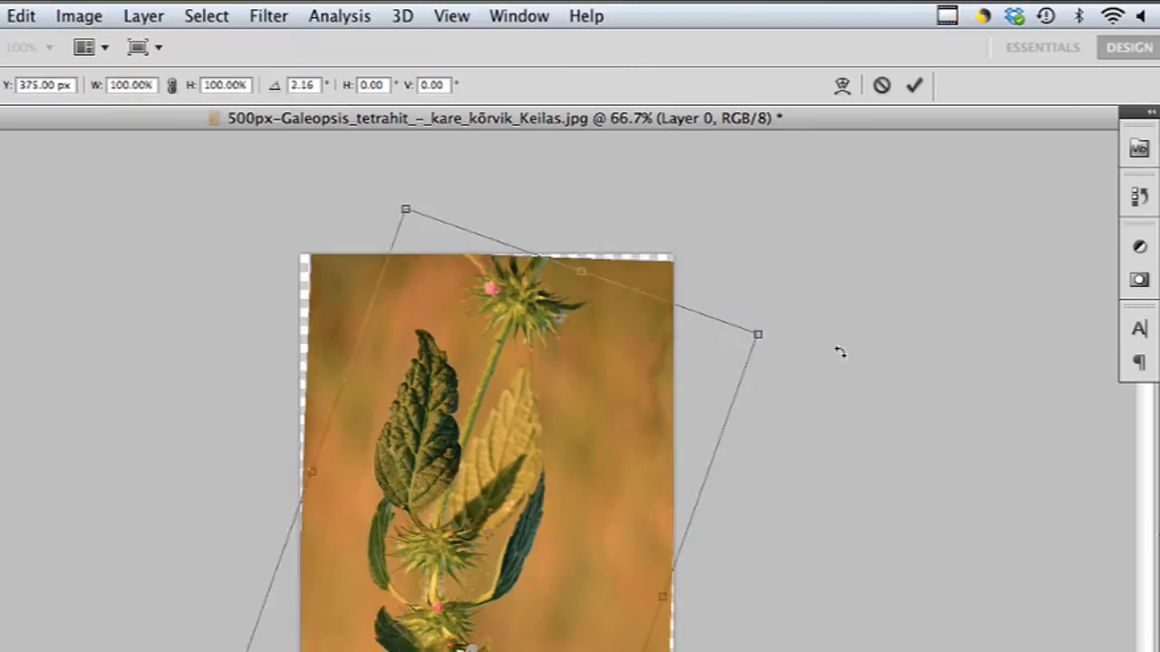